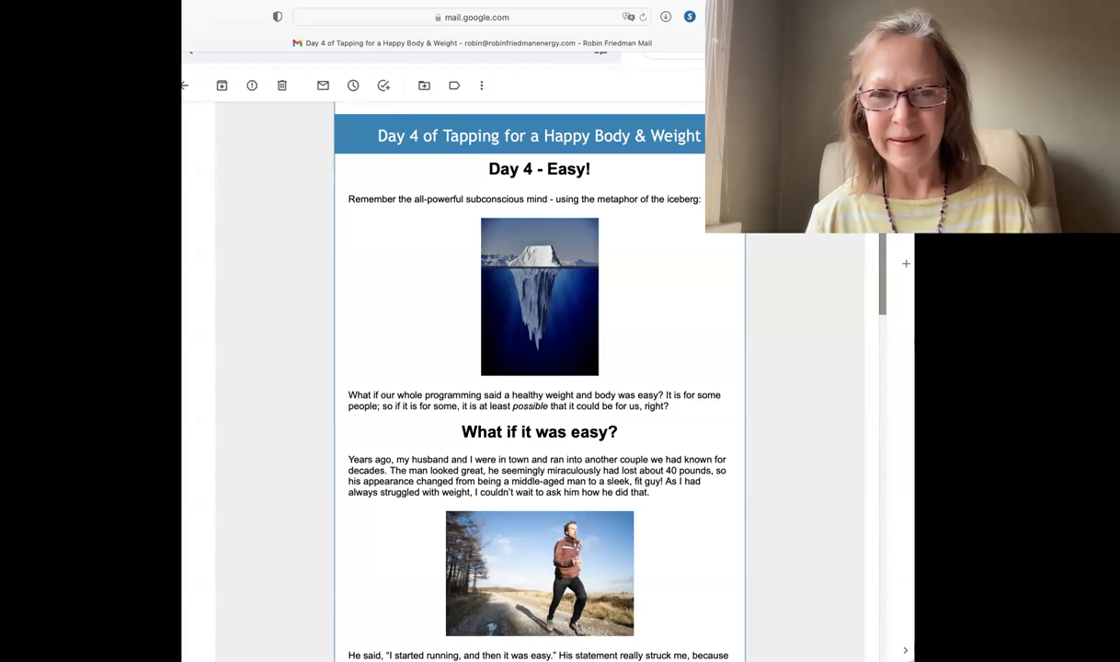
mouse_move(808, 385)
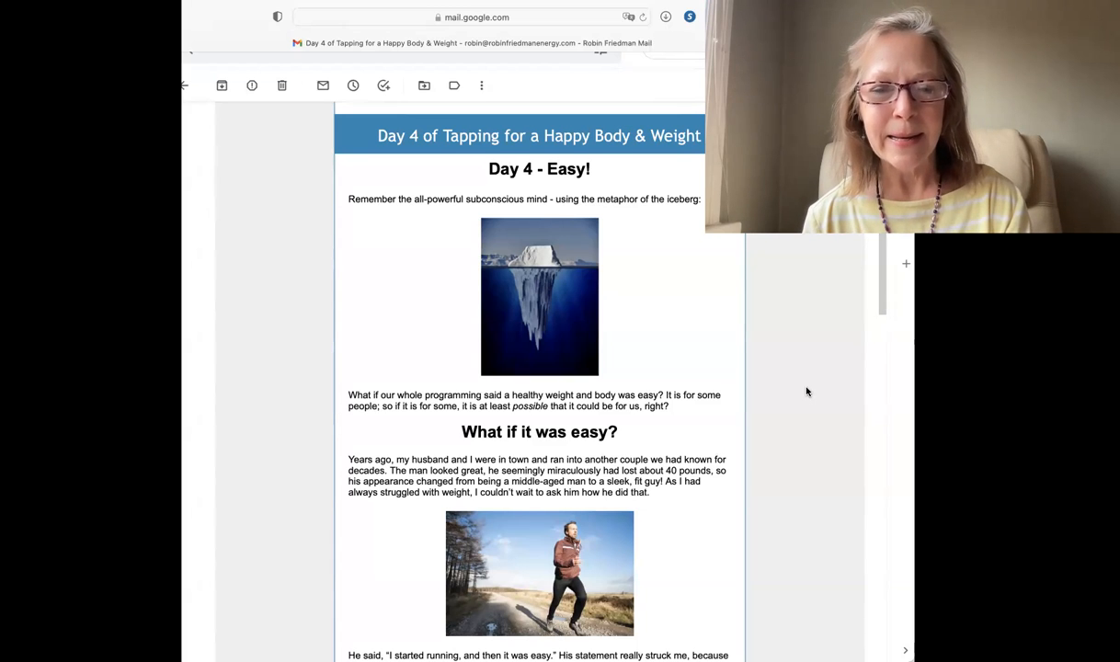
scroll(down, 3)
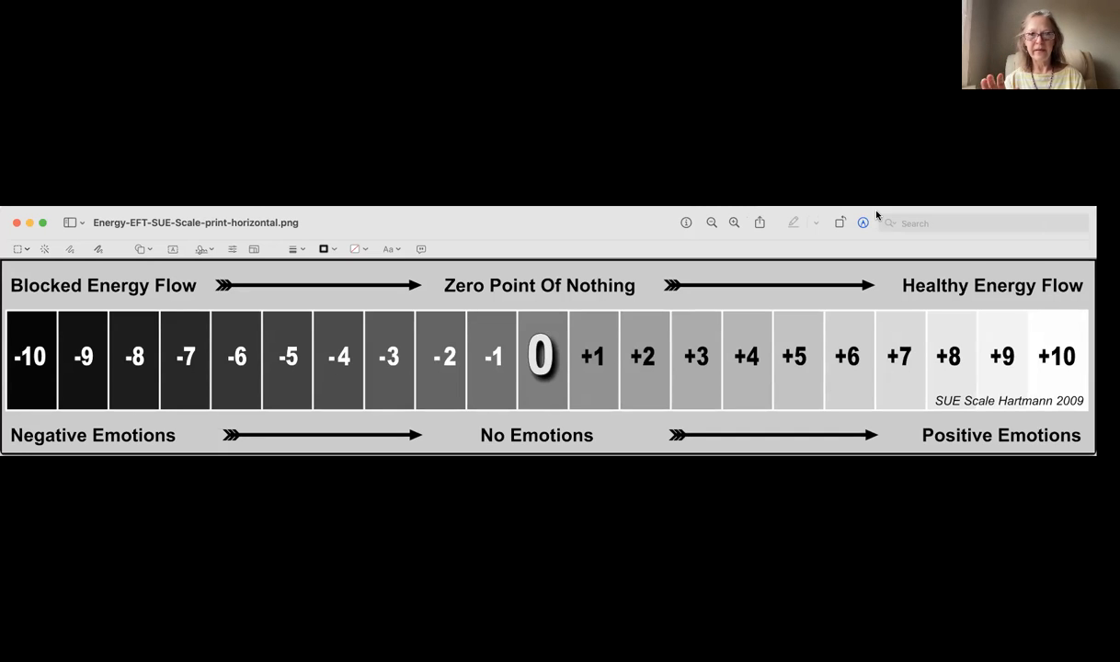
mouse_move(545, 391)
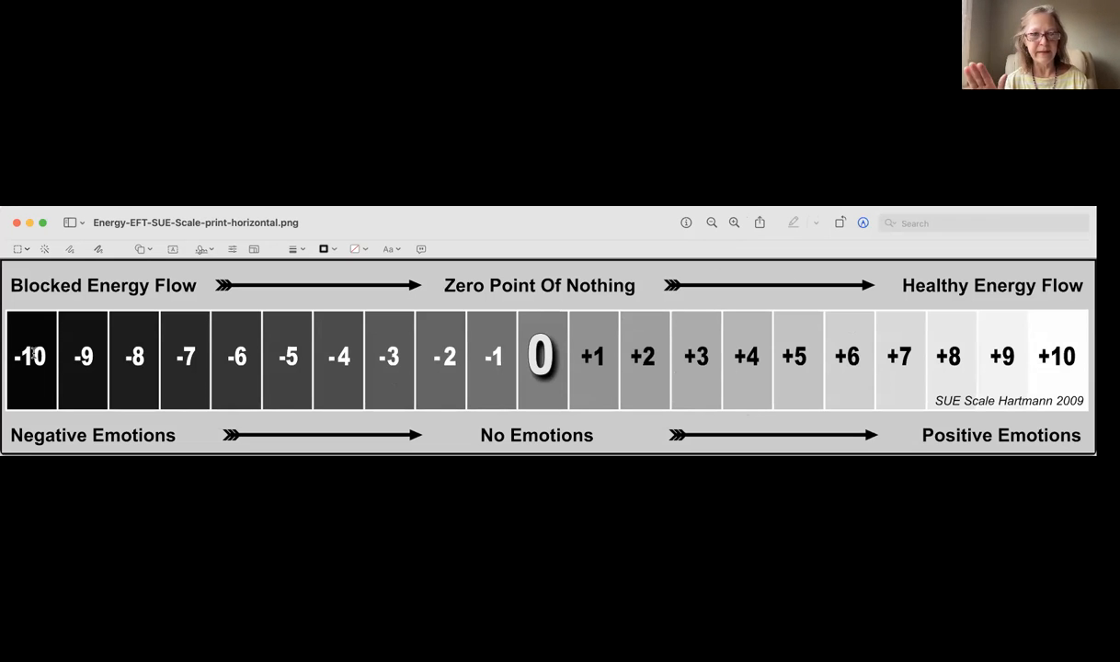
mouse_move(902, 318)
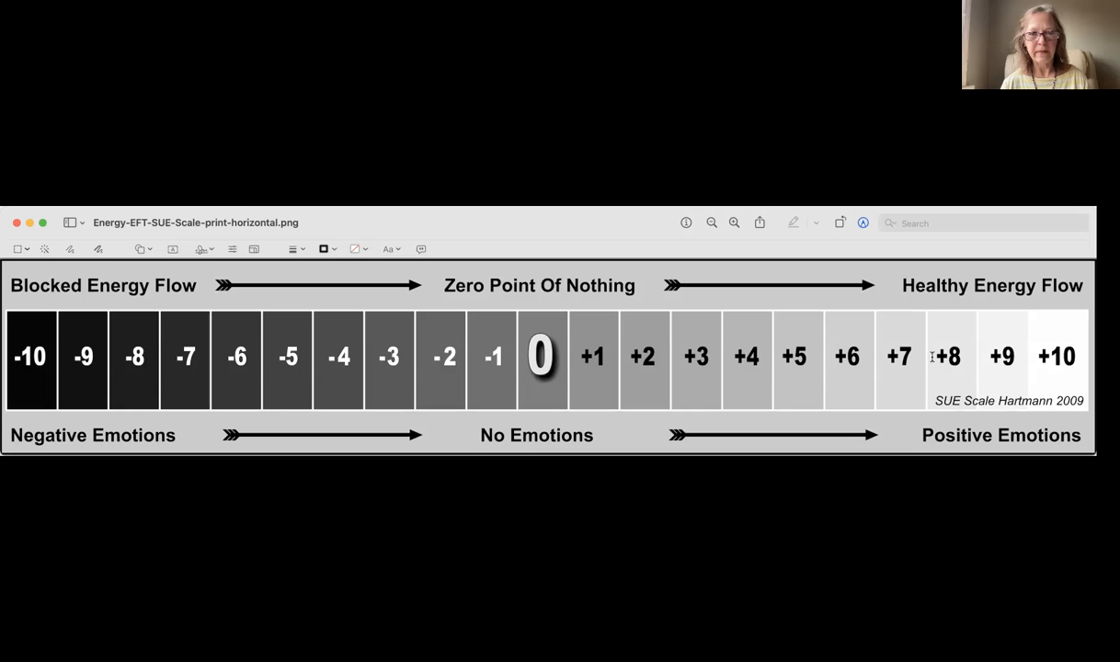
mouse_move(321, 358)
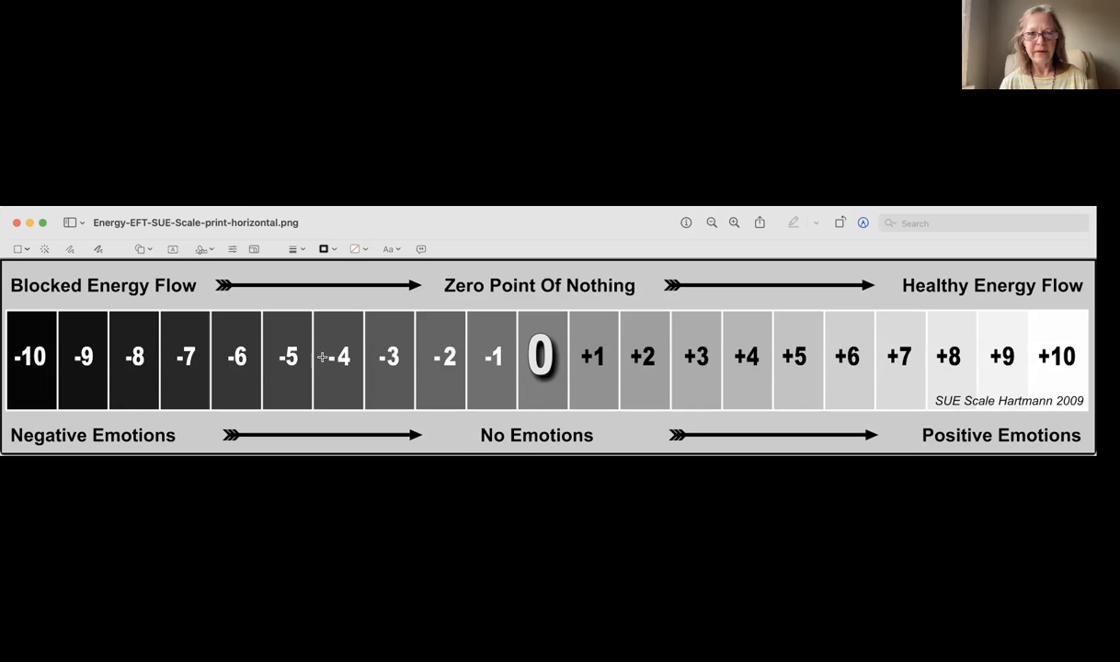
mouse_move(346, 362)
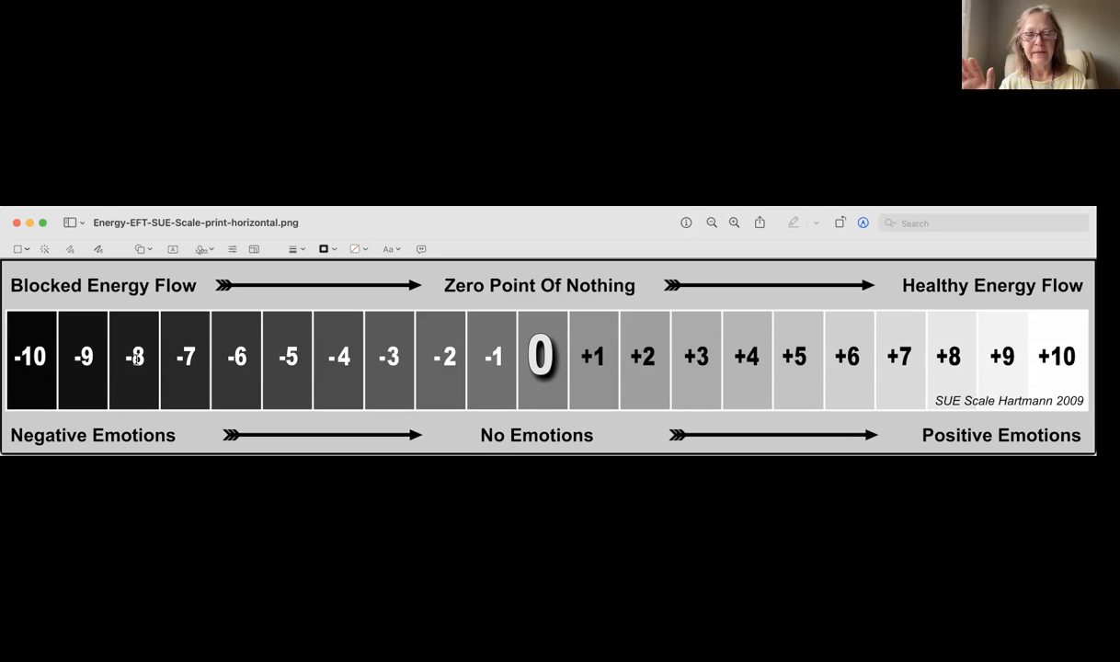
mouse_move(358, 354)
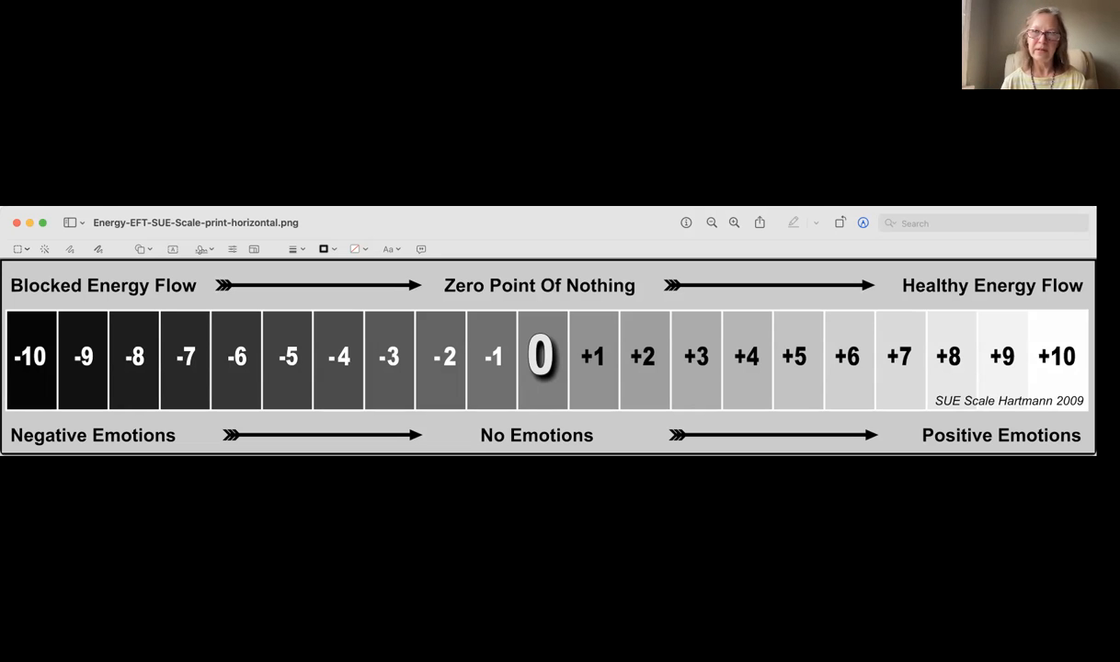
mouse_move(366, 290)
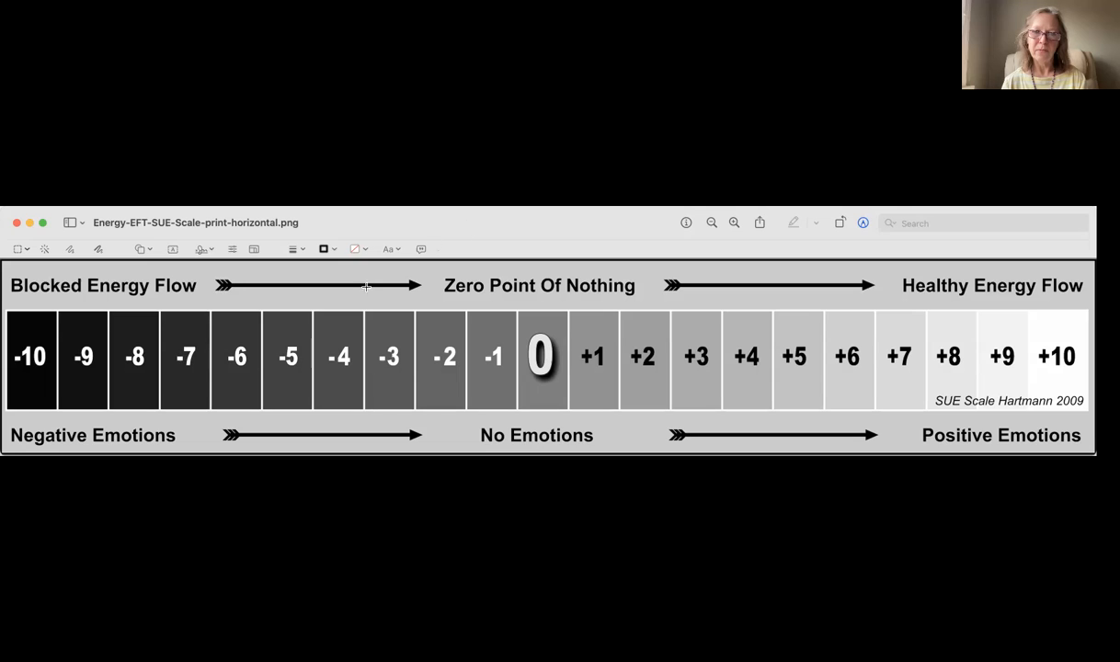
mouse_move(430, 357)
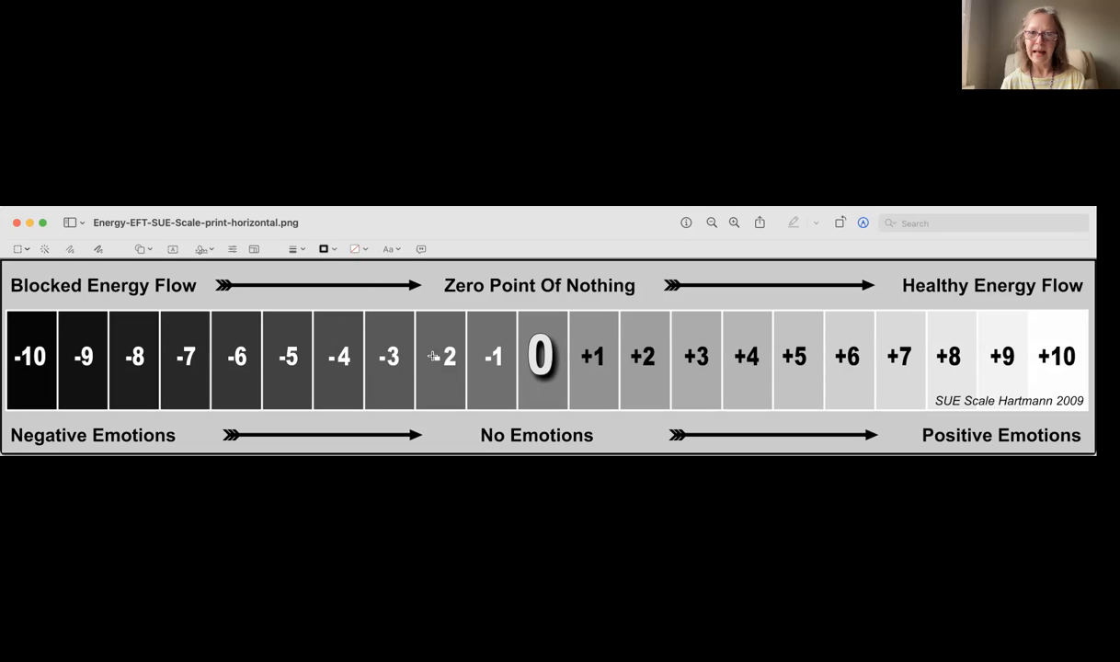
mouse_move(989, 345)
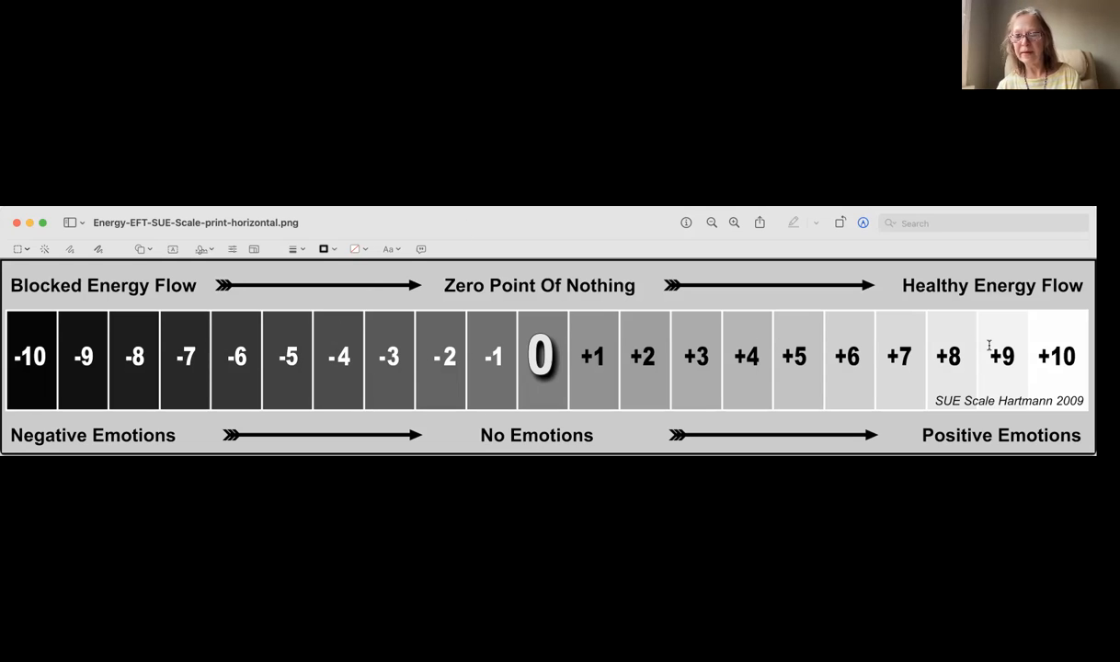
mouse_move(947, 360)
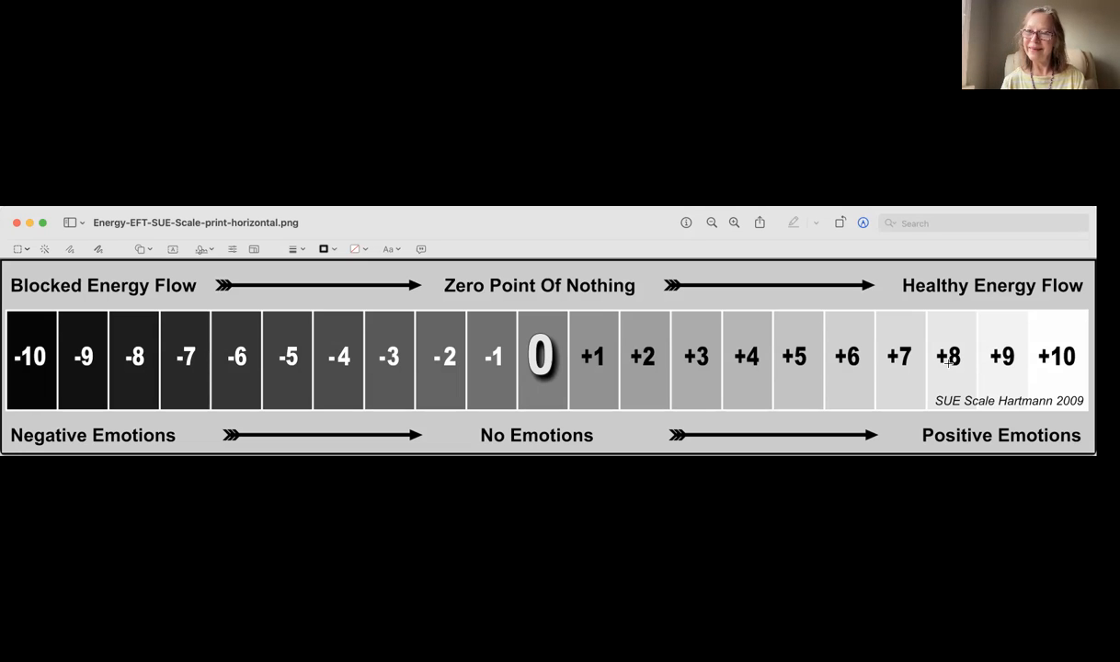
mouse_move(666, 368)
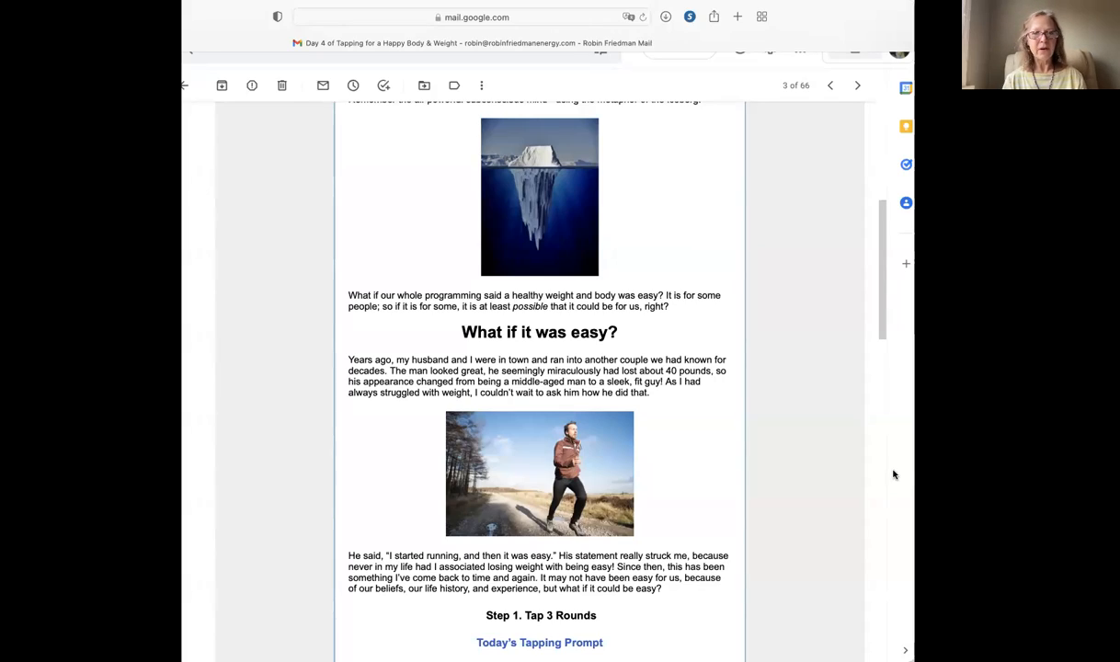
scroll(down, 3)
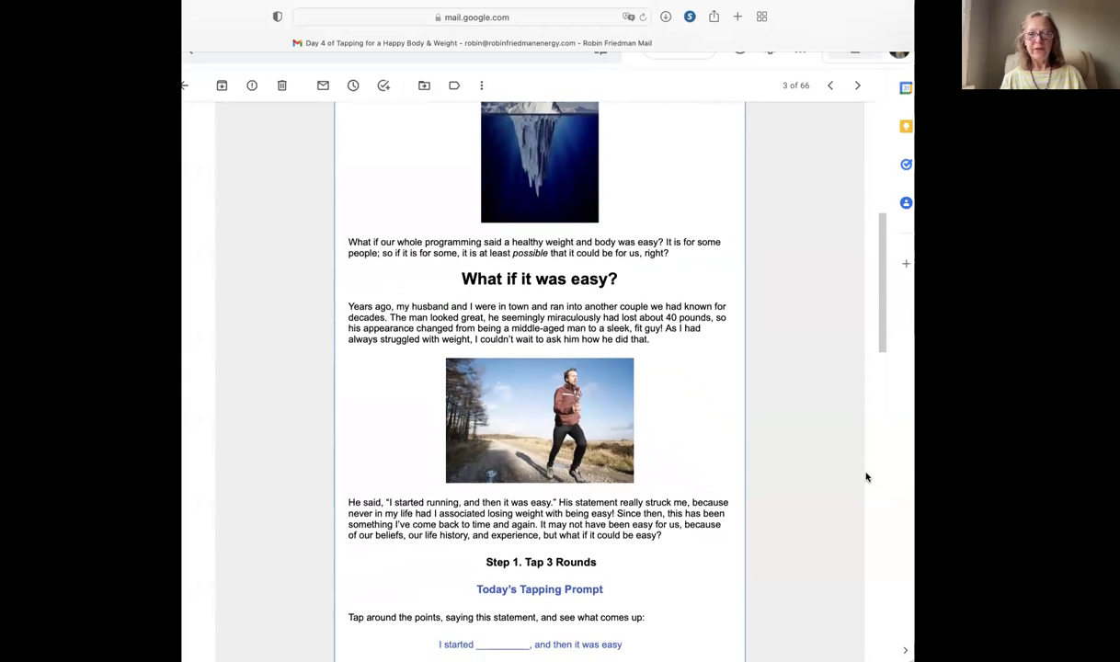
scroll(down, 3)
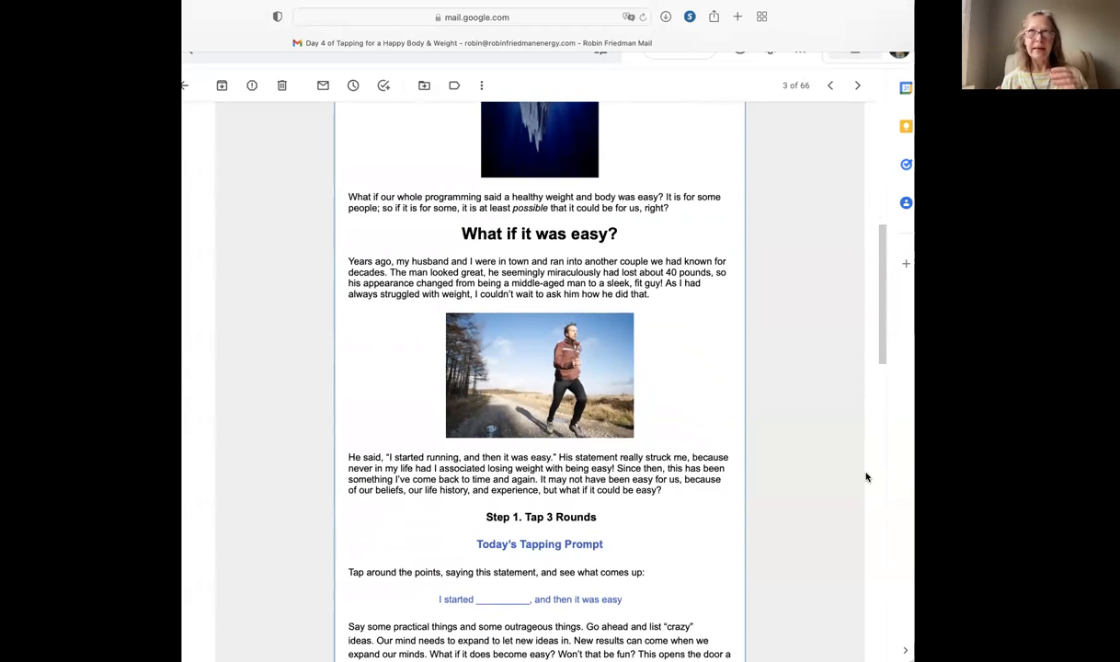